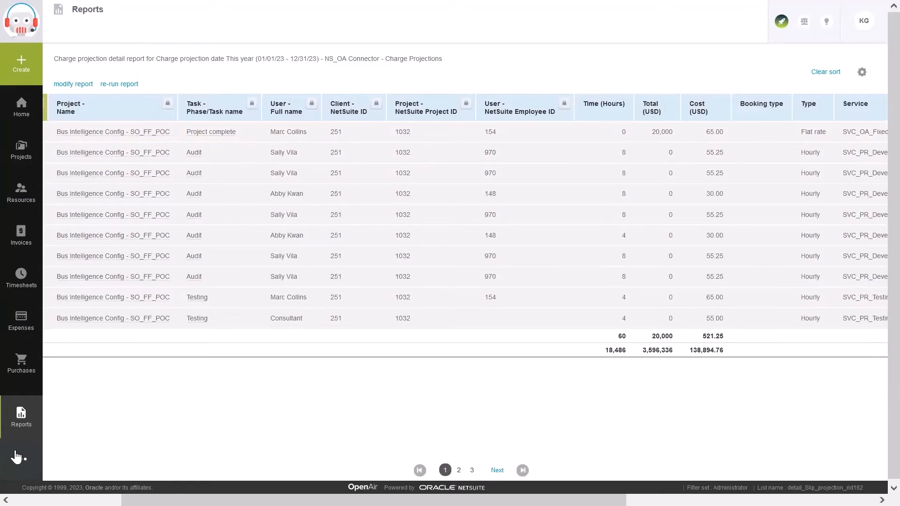
# Navigate to Administration > NetSuite Connector from the main menu
pyautogui.click(18, 459)
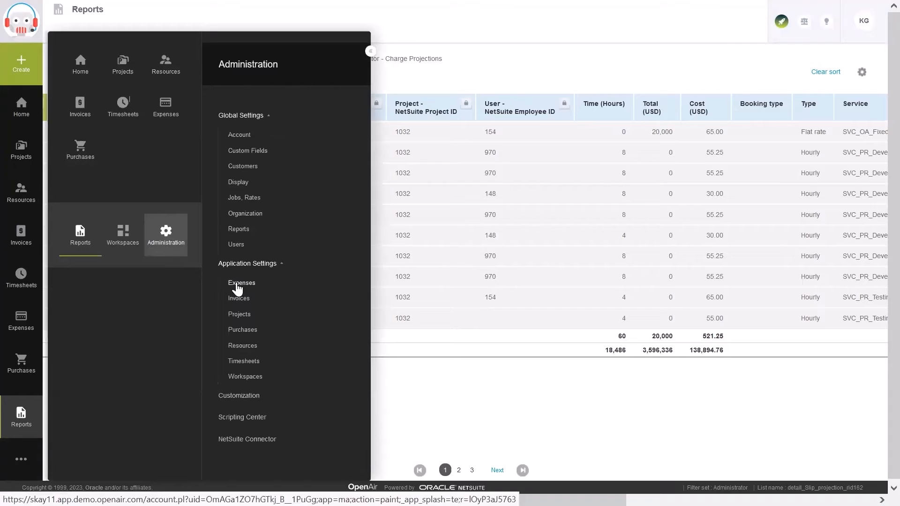
pyautogui.click(247, 438)
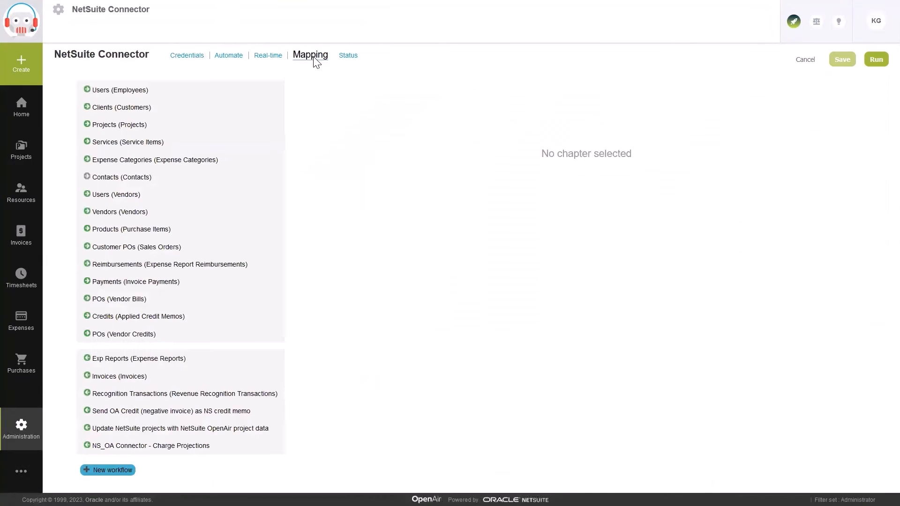
# View the connector's mapping workflows list
pyautogui.click(150, 447)
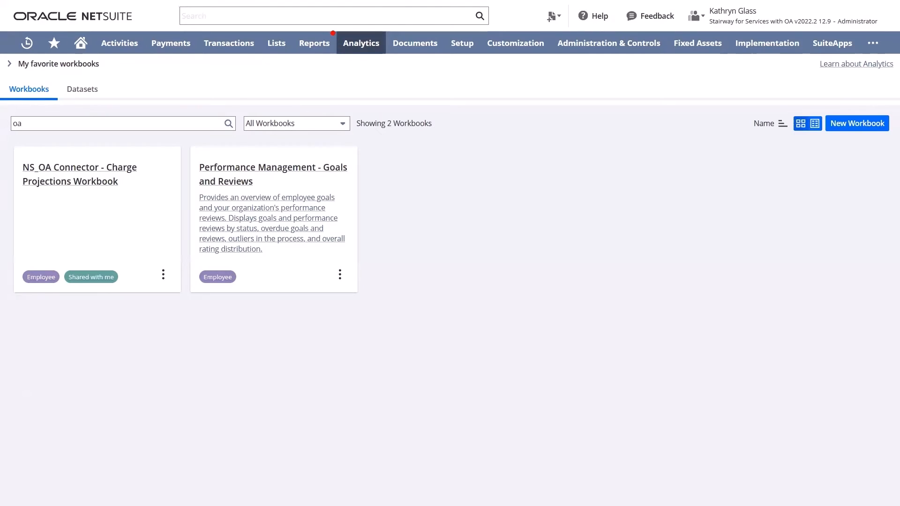
# Open the NS_OA Connector - Charge Projections Workbook to show its charge projection dataset
pyautogui.click(361, 44)
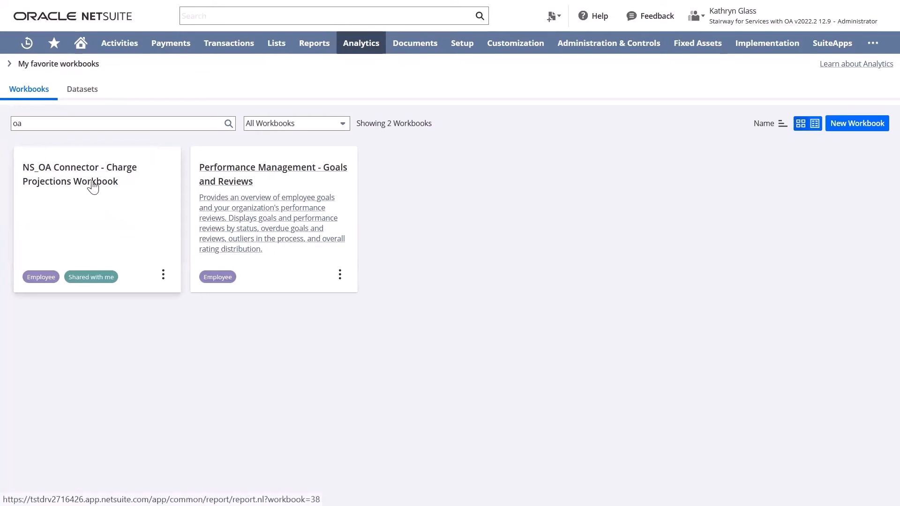
pyautogui.click(80, 175)
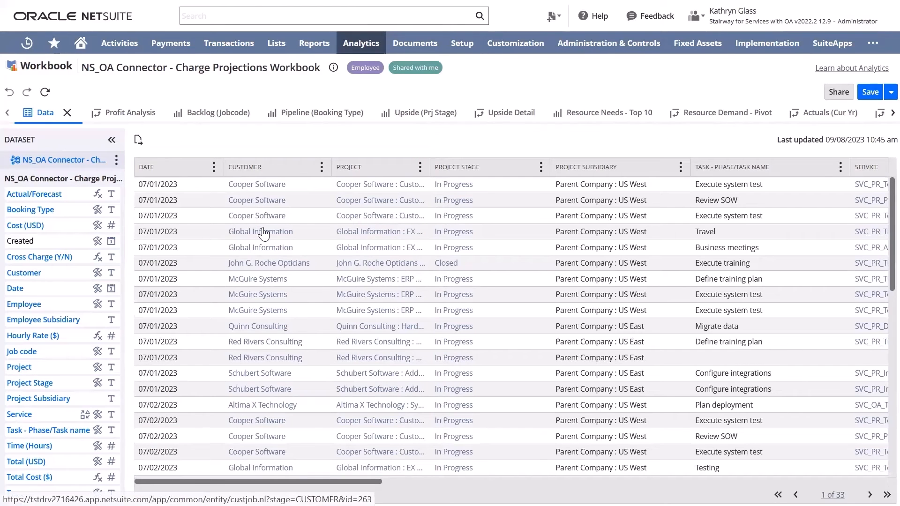
# Toggle between Profit Analysis pivot and Backlog (Jobcode) chart, ending on Profit Analysis
pyautogui.click(110, 112)
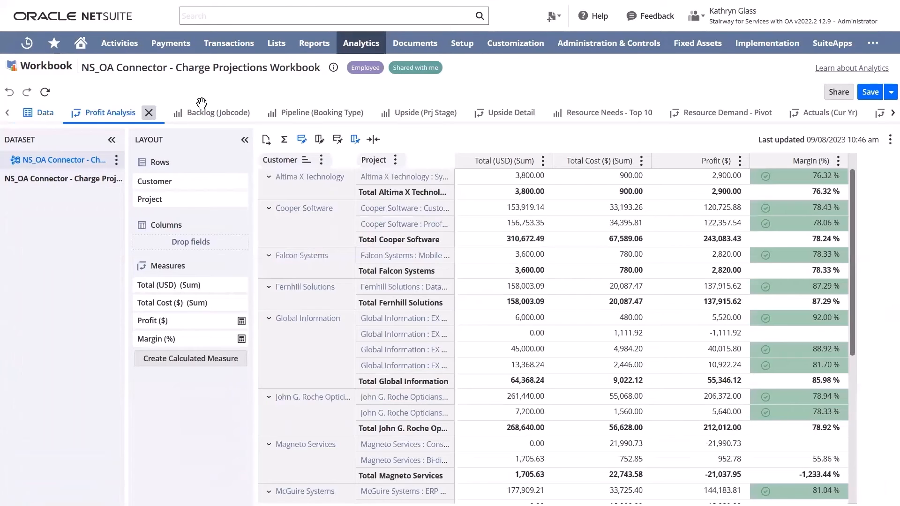
pyautogui.click(217, 112)
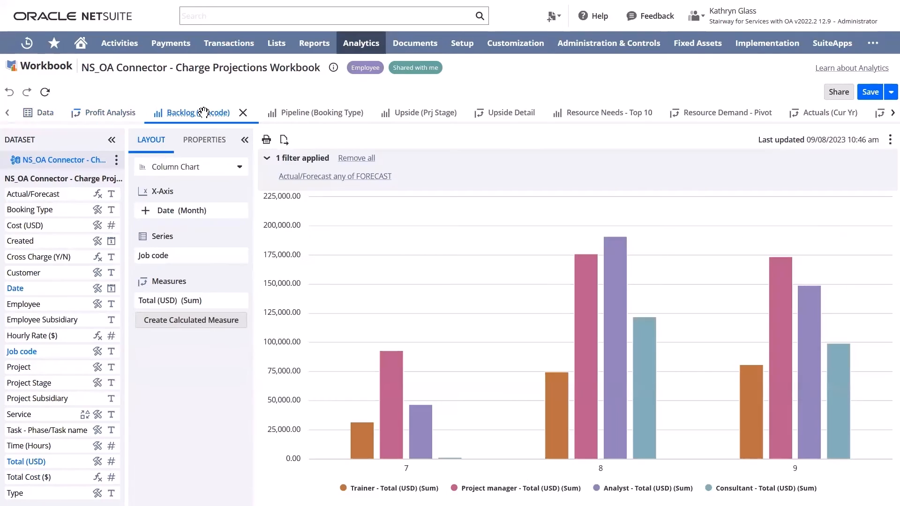
pyautogui.click(111, 112)
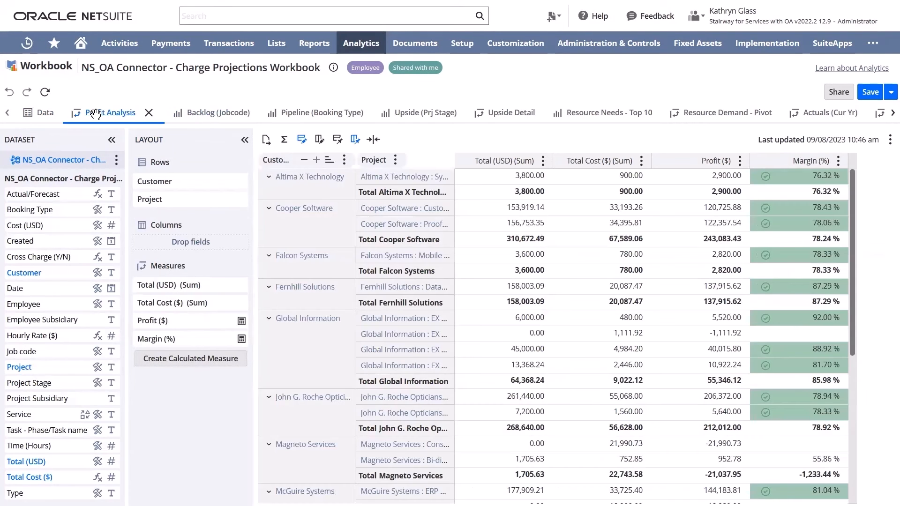
pyautogui.click(209, 113)
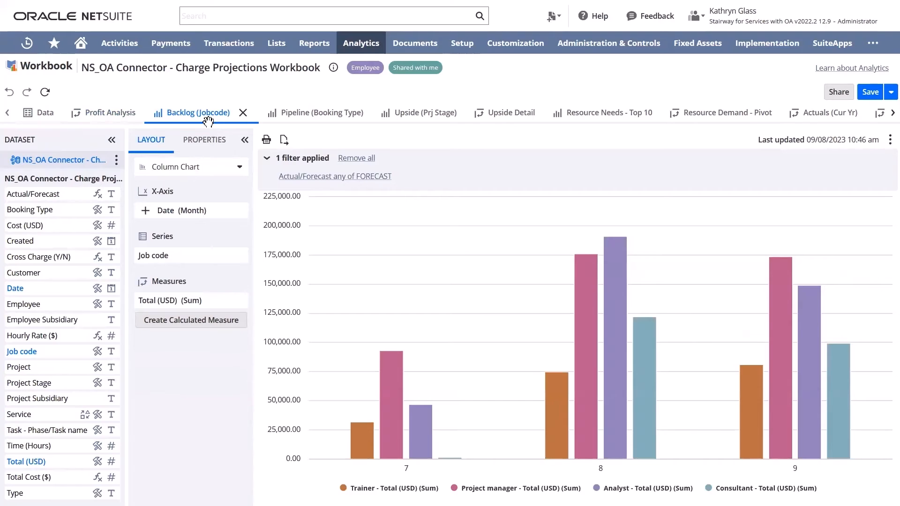
pyautogui.click(111, 112)
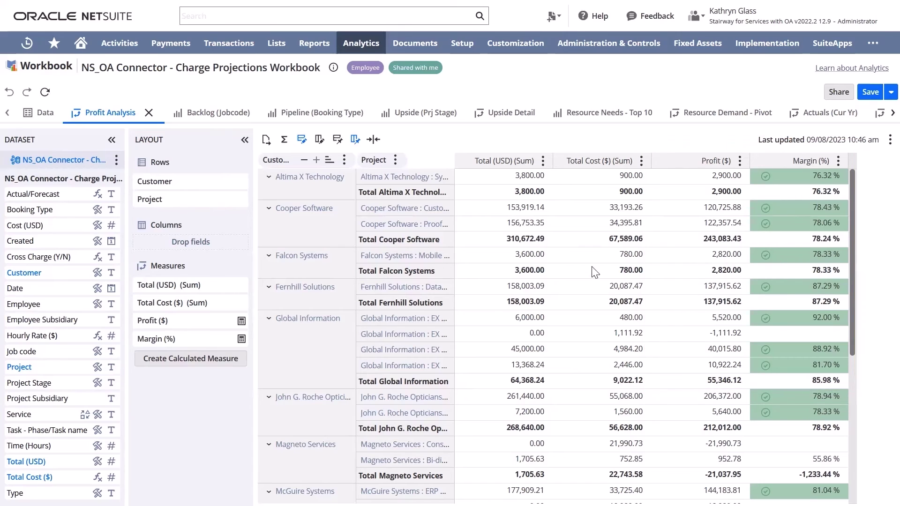
pyautogui.moveTo(341, 107)
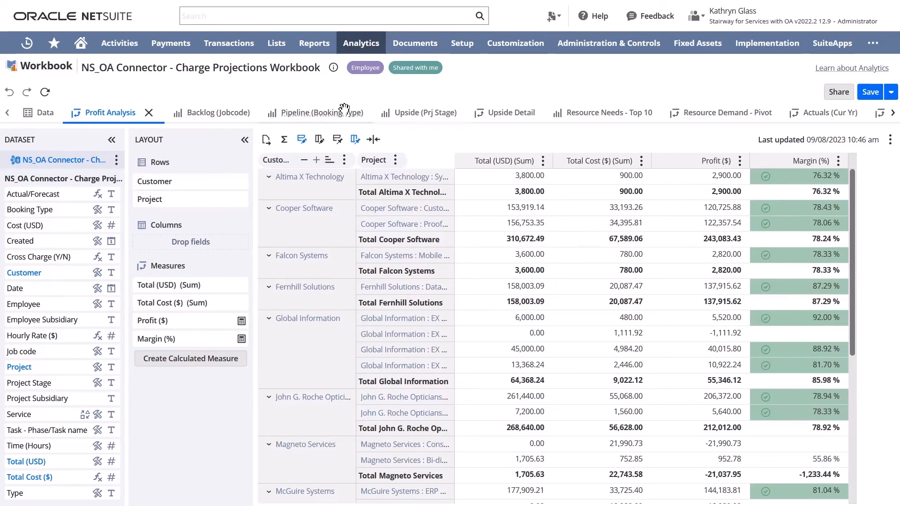
pyautogui.click(217, 112)
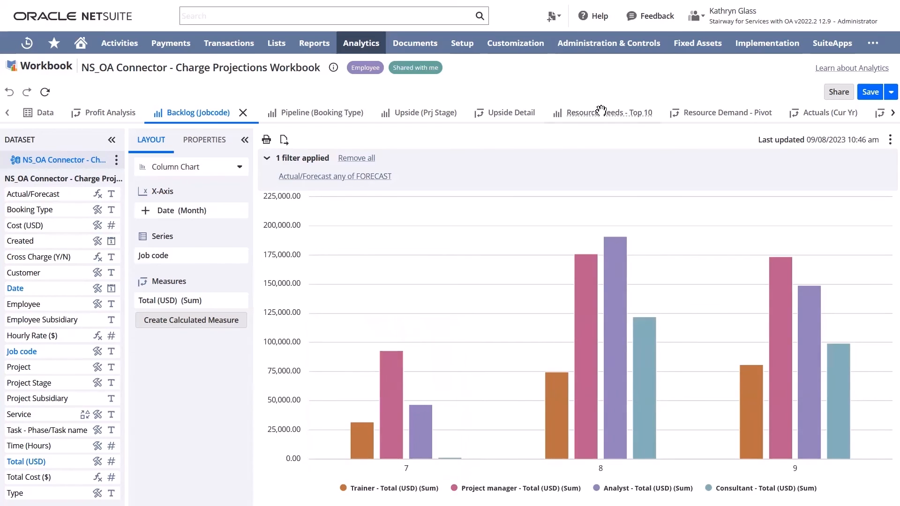
pyautogui.click(609, 113)
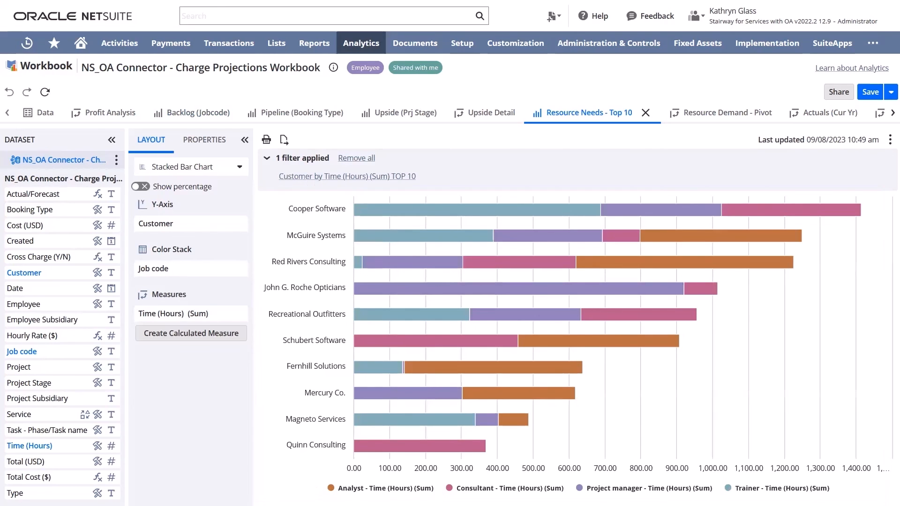
pyautogui.moveTo(112, 113)
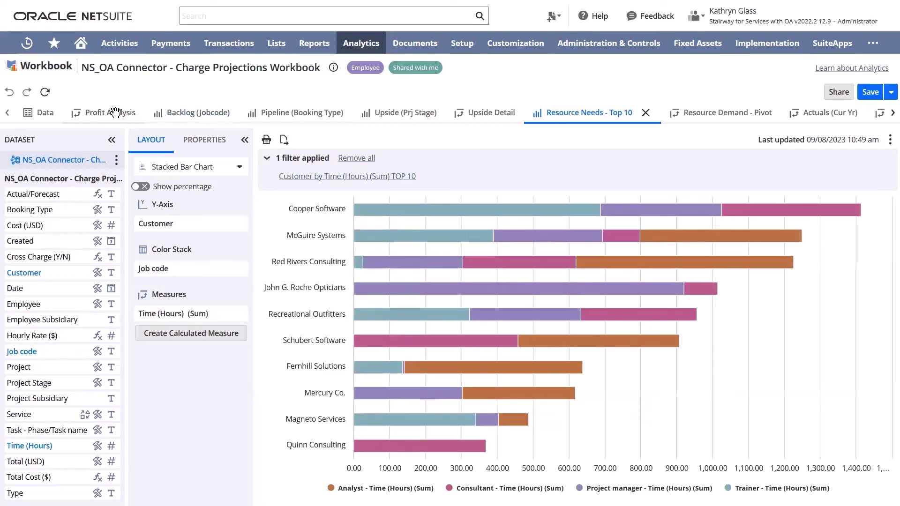
pyautogui.click(107, 112)
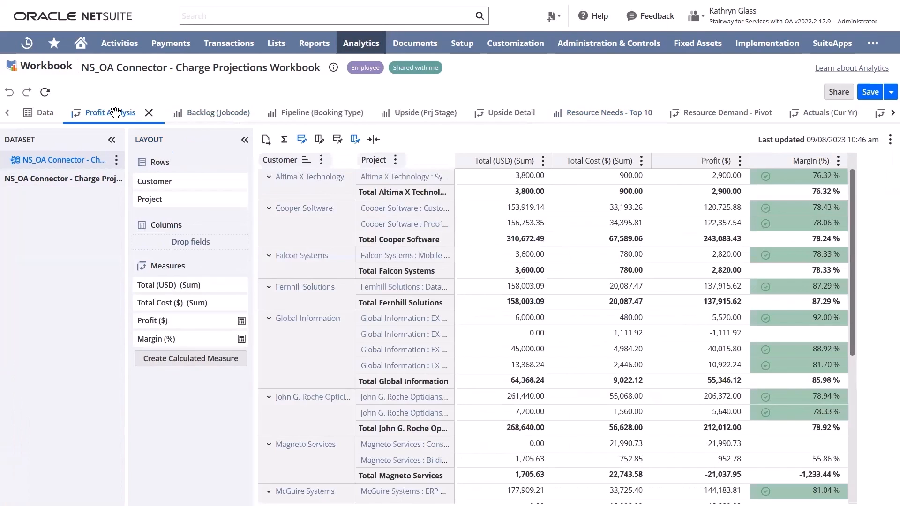